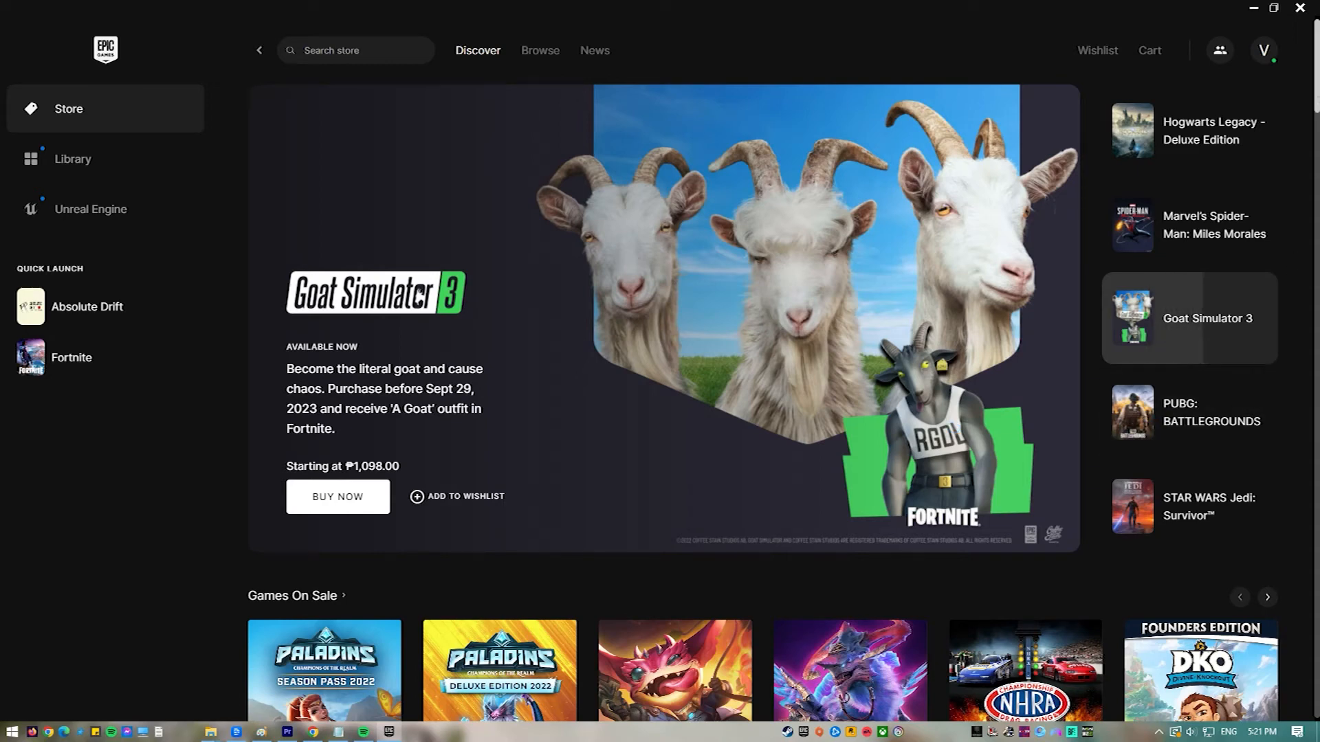
Search 'firewall' from Start and reach Windows Security's Virus & threat protection page
{"action": "scroll", "scroll_direction": "down", "scroll_amount": 3}
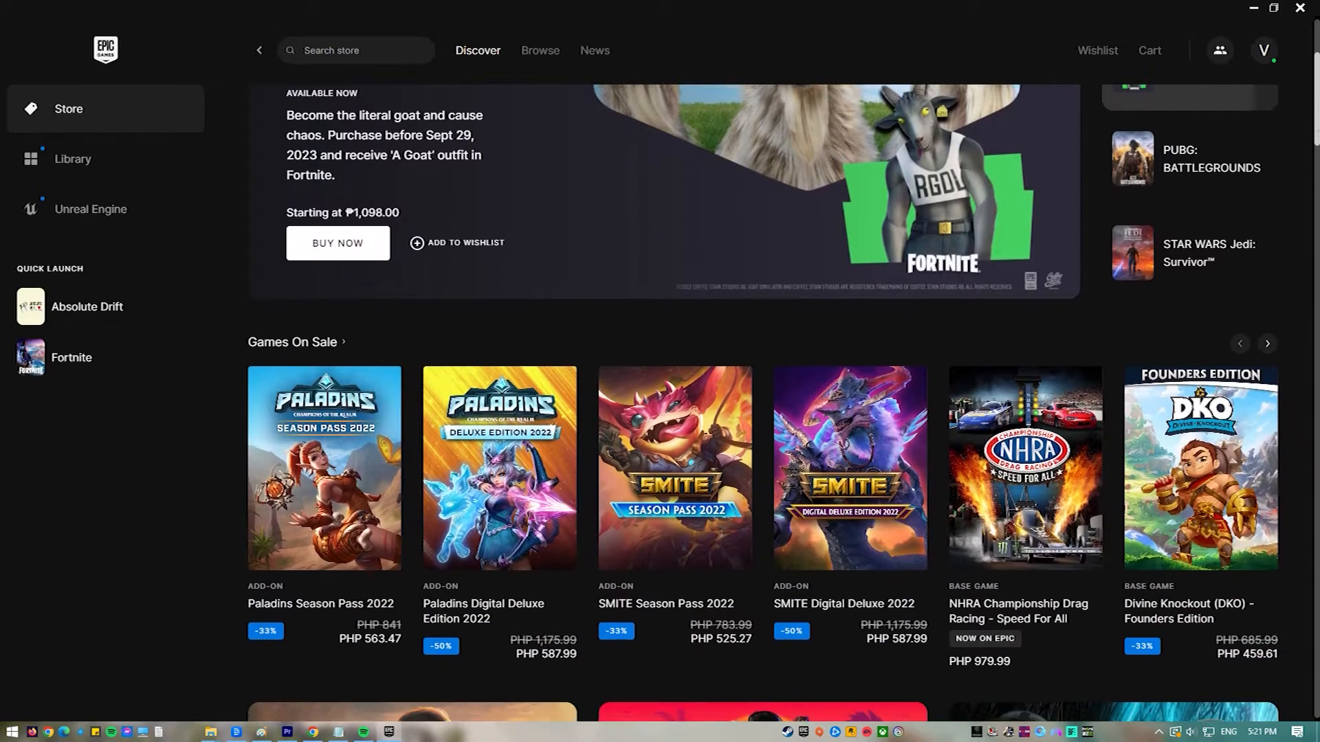
{"action": "scroll", "scroll_direction": "down", "scroll_amount": 3}
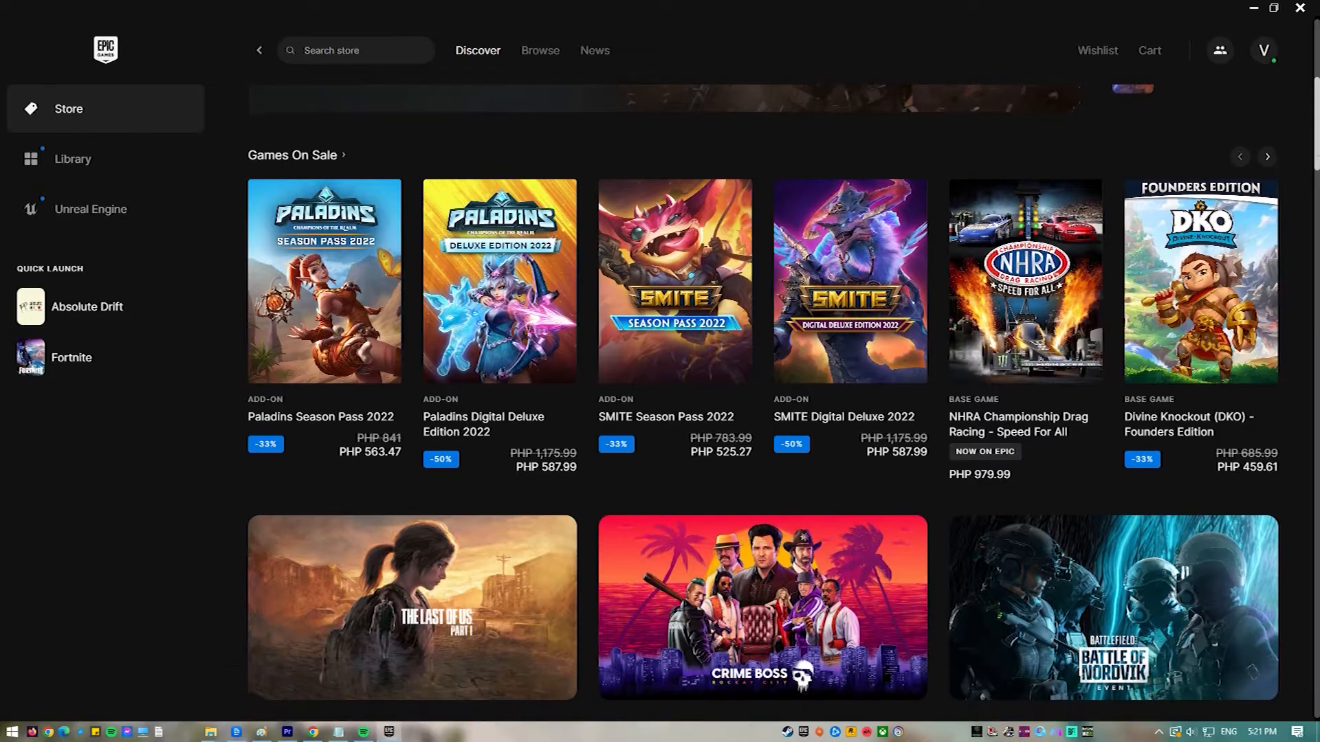
{"action": "scroll", "scroll_direction": "down", "scroll_amount": 3}
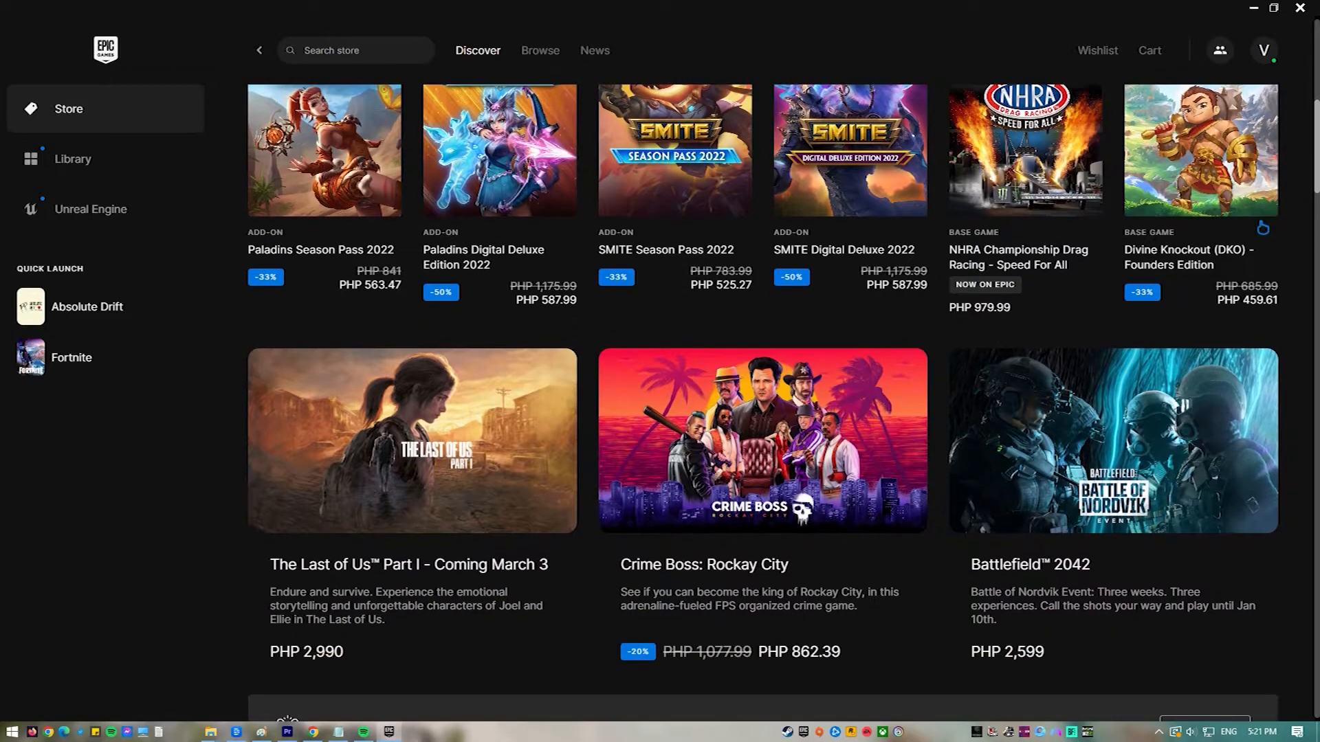
{"action": "scroll", "scroll_direction": "down", "scroll_amount": 3}
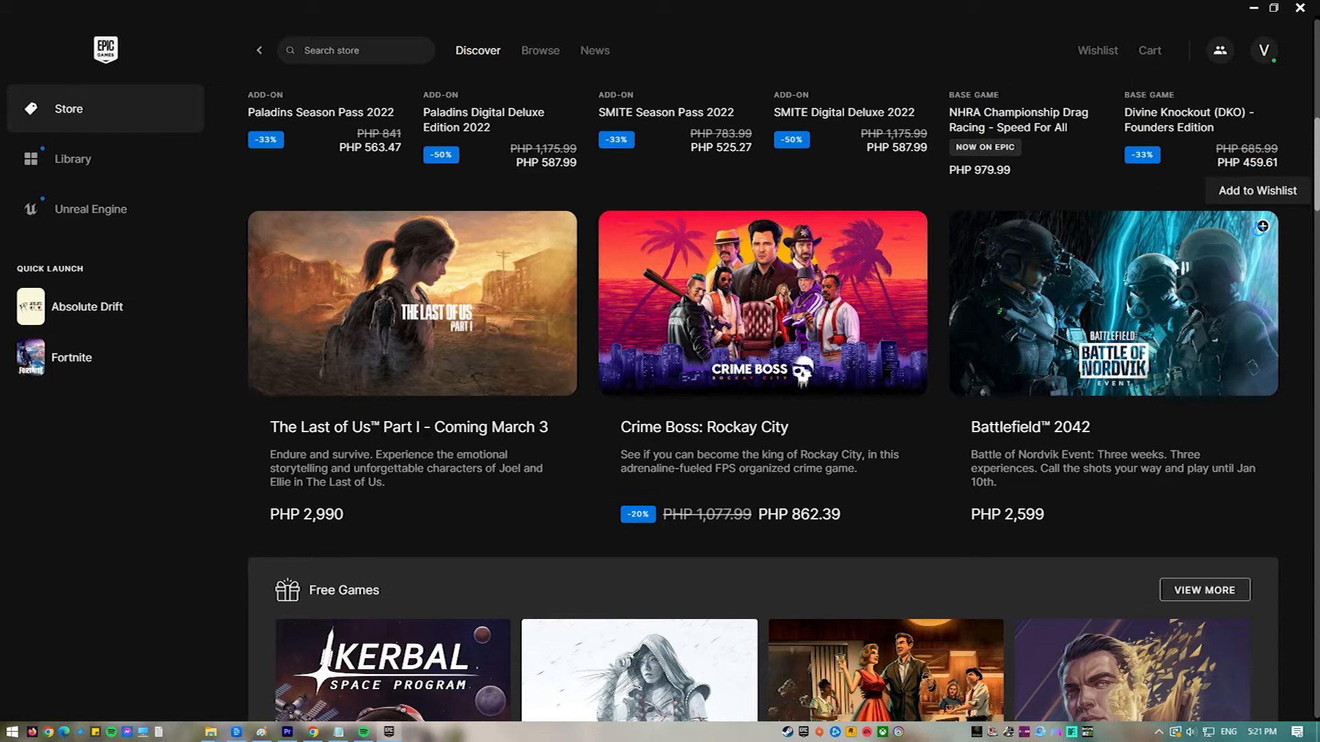
{"action": "scroll", "scroll_direction": "down", "scroll_amount": 3}
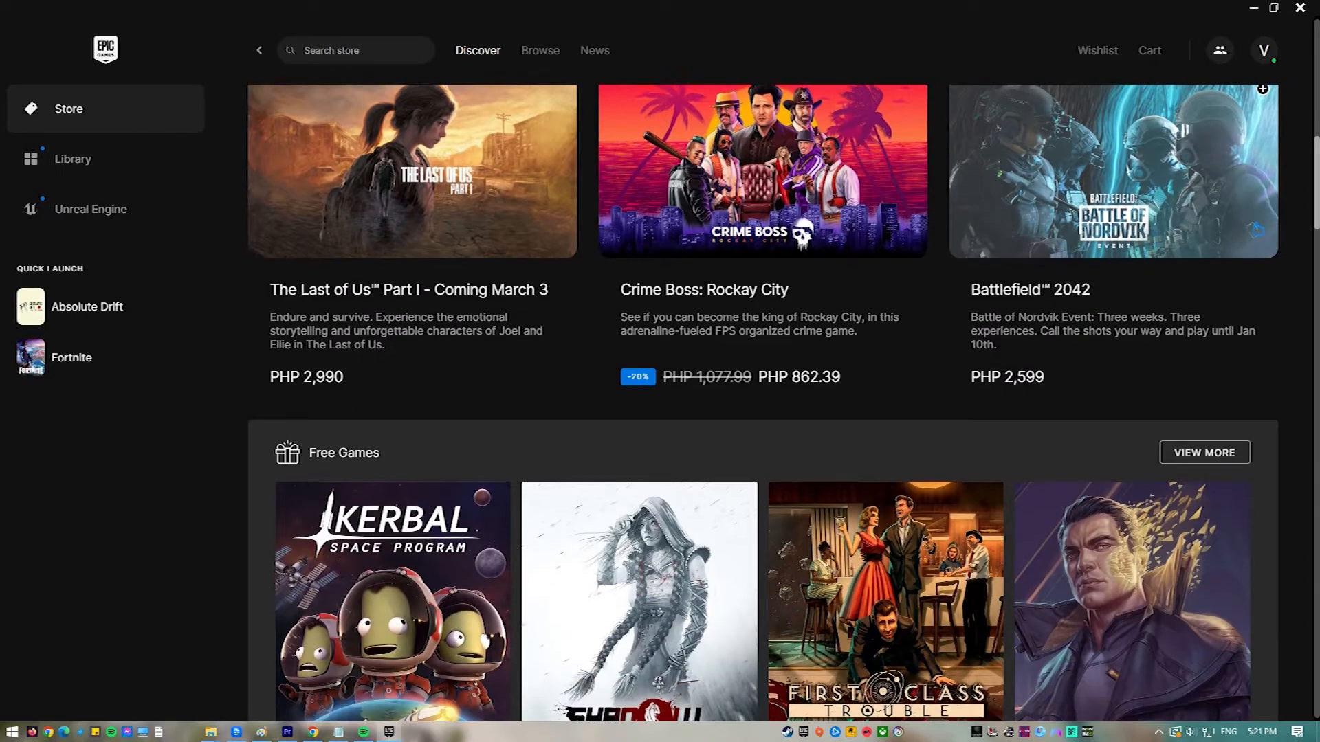
{"action": "scroll", "scroll_direction": "down", "scroll_amount": 3}
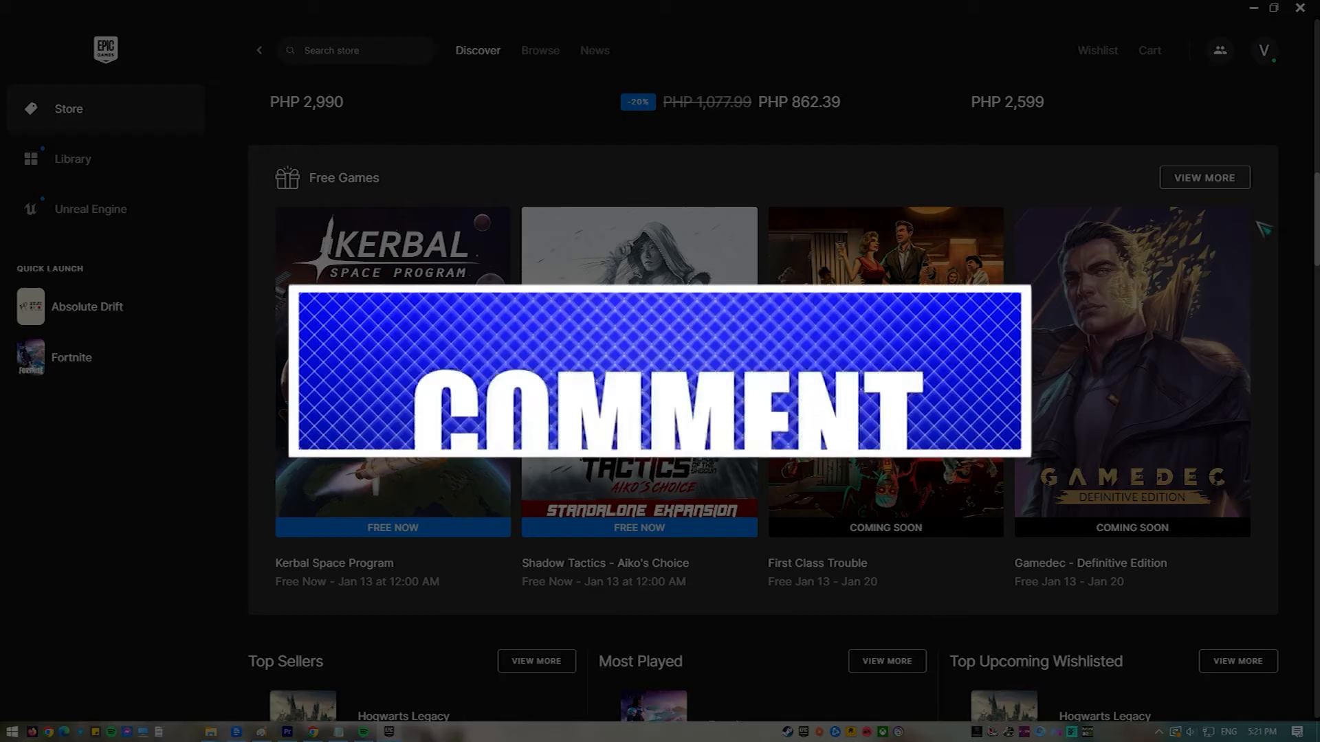
{"action": "scroll", "scroll_direction": "down", "scroll_amount": 3}
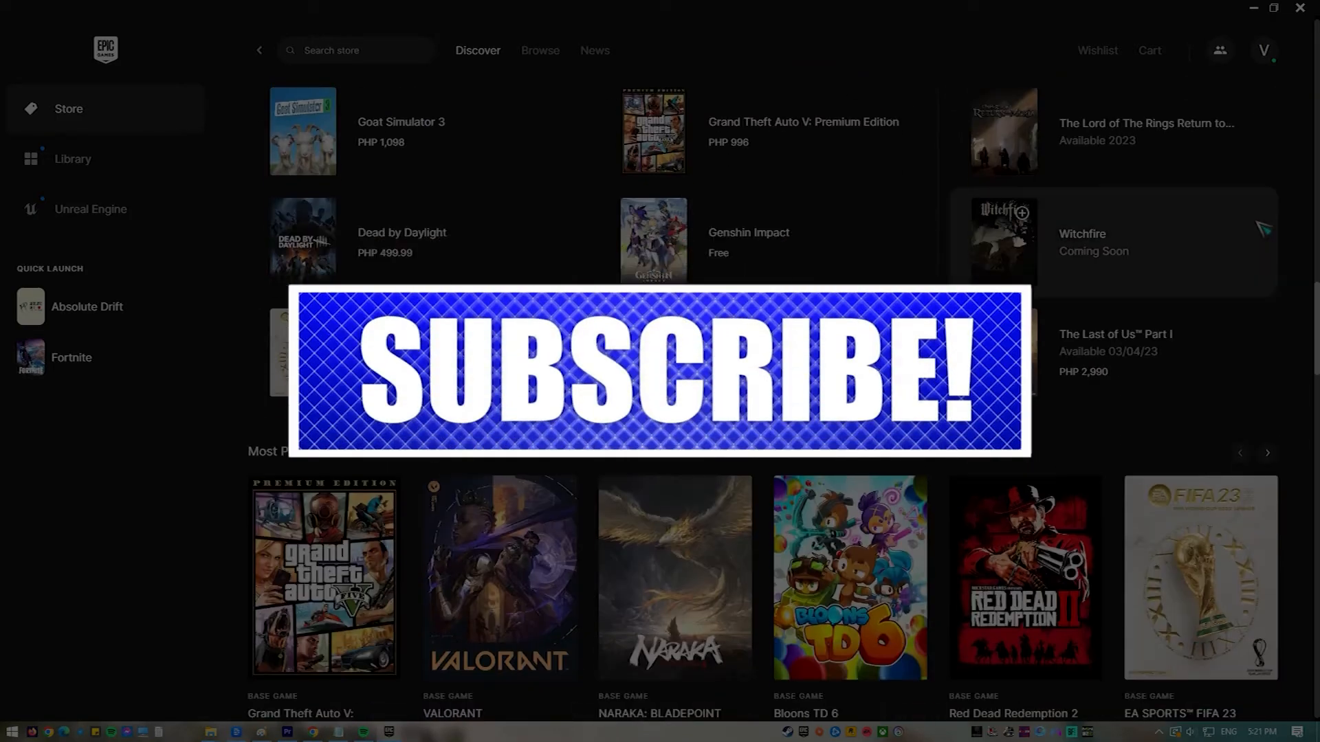
{"action": "scroll", "scroll_direction": "down", "scroll_amount": 3}
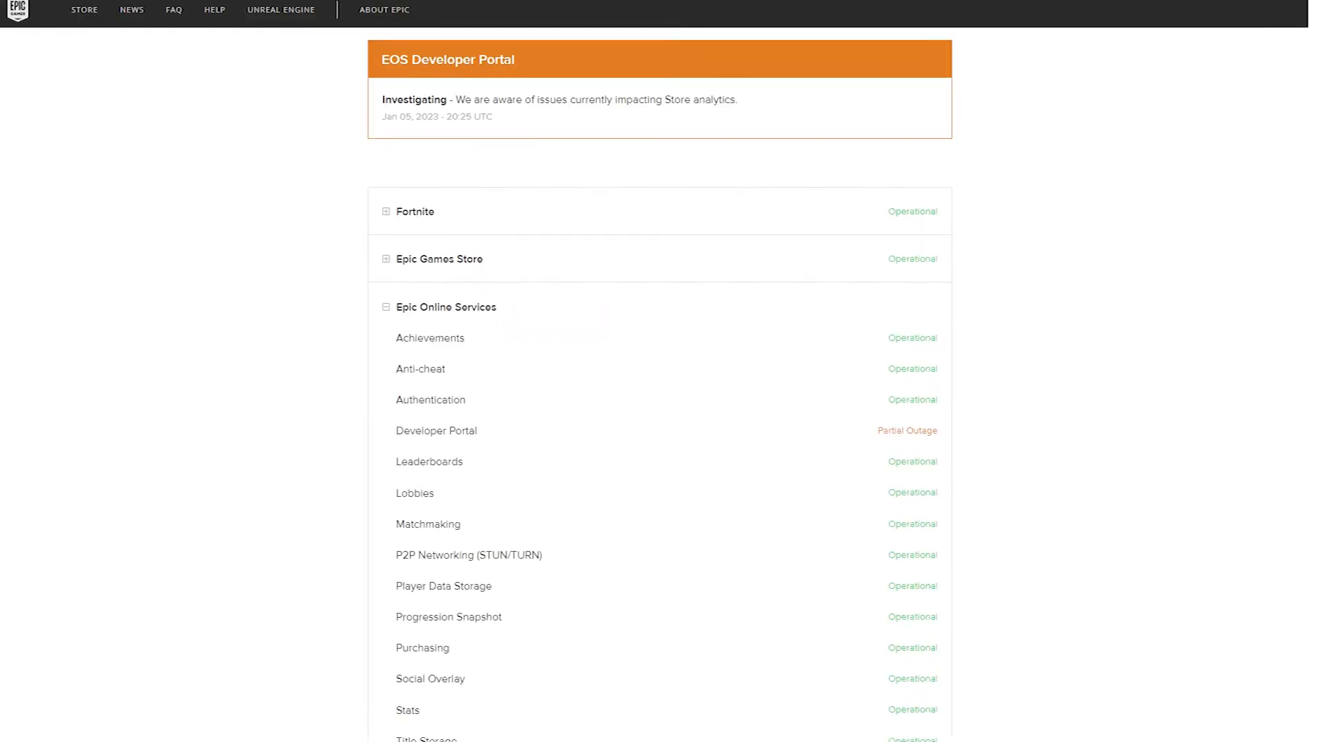
{"action": "scroll", "scroll_direction": "down", "scroll_amount": 3}
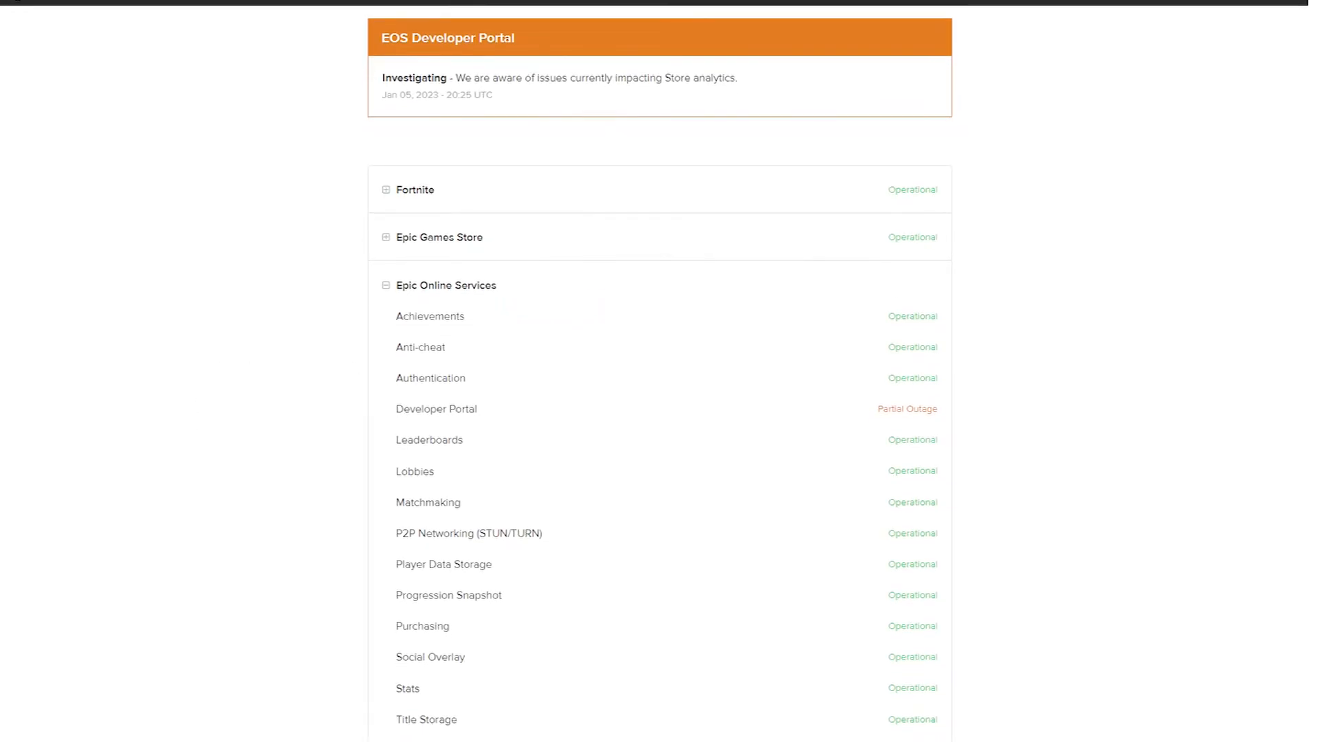
{"action": "scroll", "scroll_direction": "down", "scroll_amount": 3}
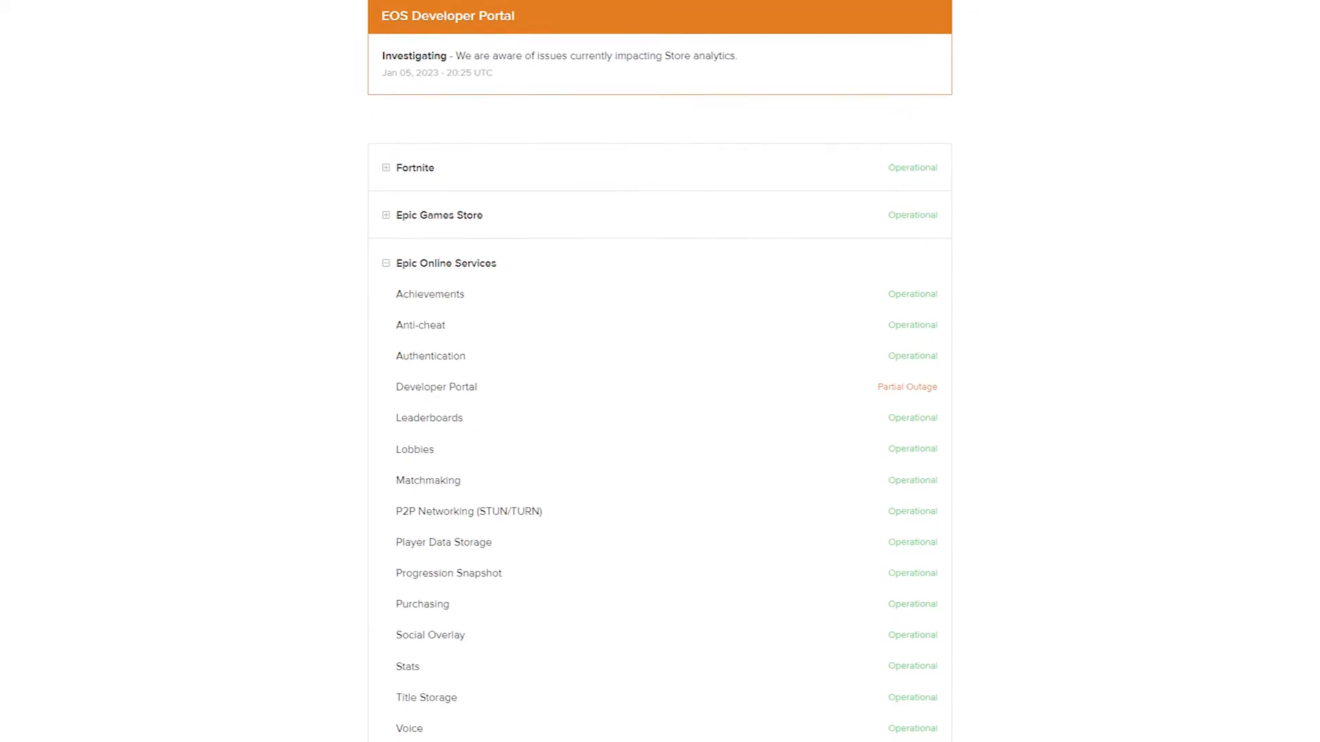
{"action": "scroll", "scroll_direction": "down", "scroll_amount": 3}
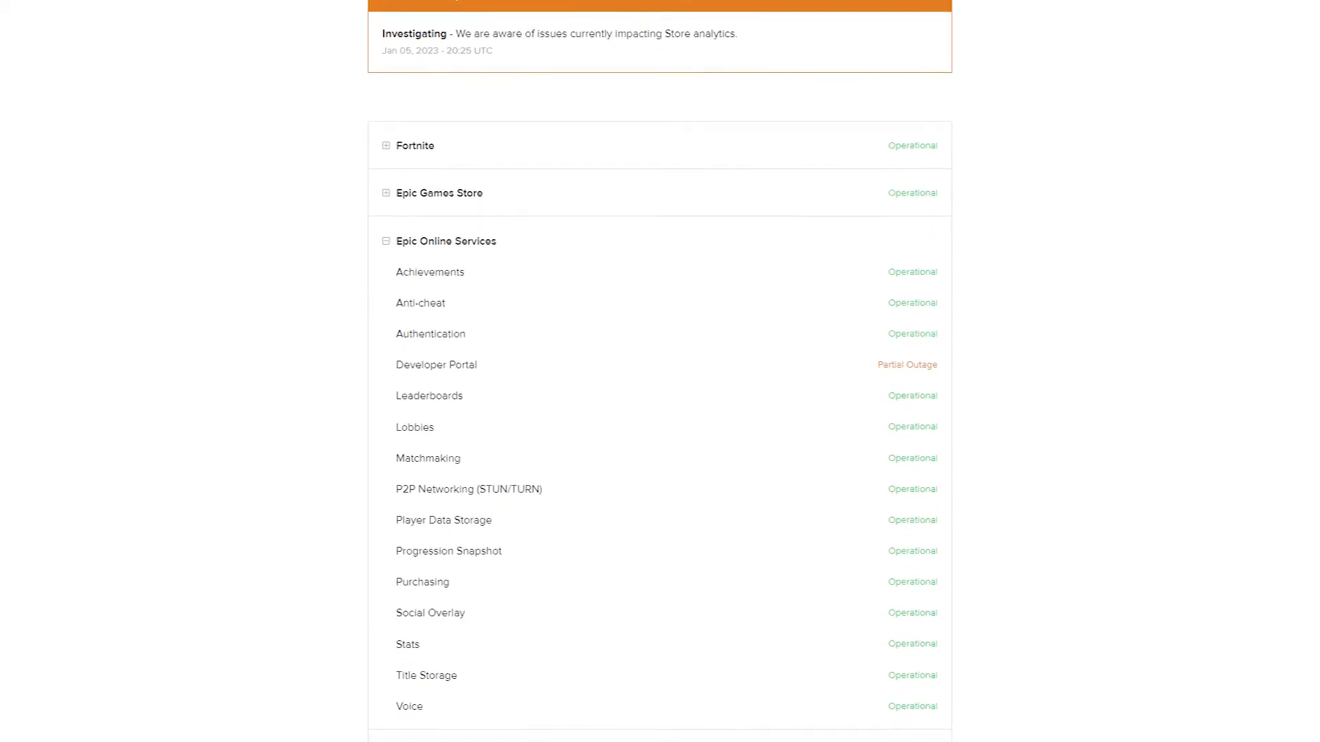
{"action": "scroll", "scroll_direction": "down", "scroll_amount": 3}
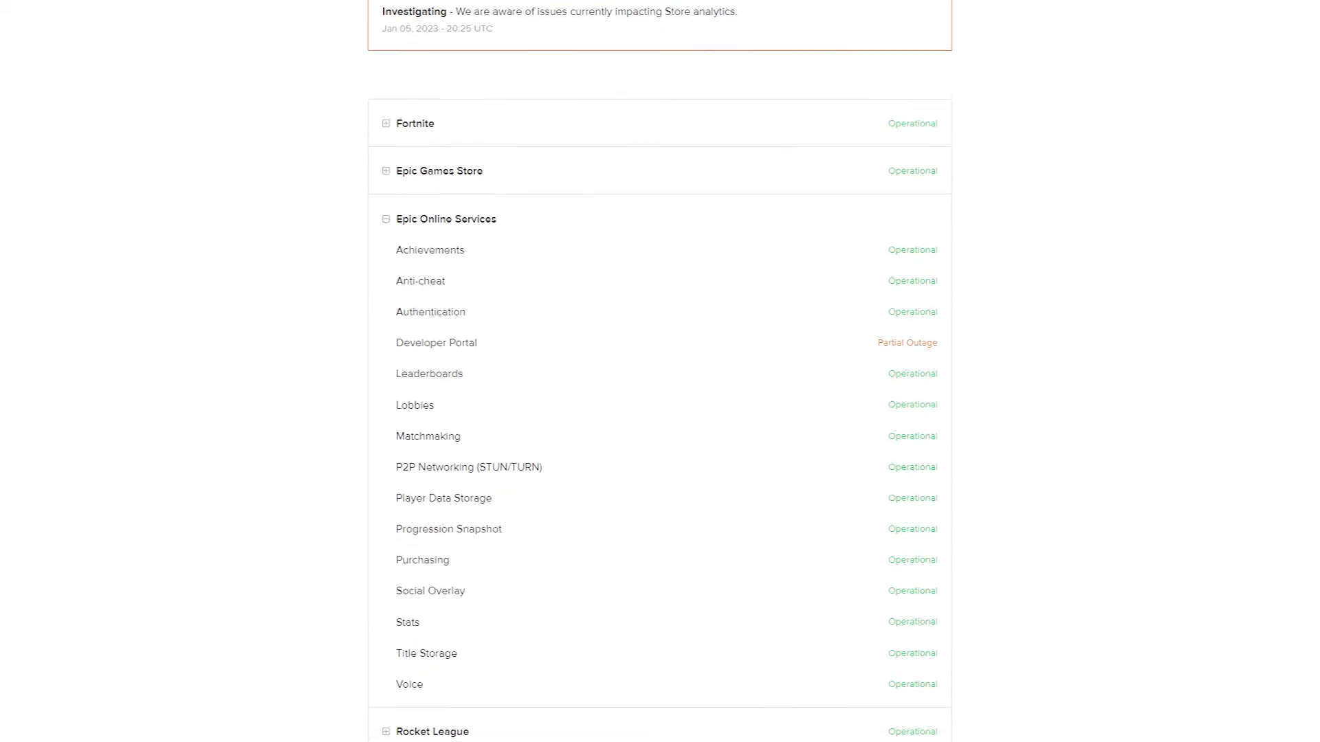
{"action": "scroll", "scroll_direction": "down", "scroll_amount": 3}
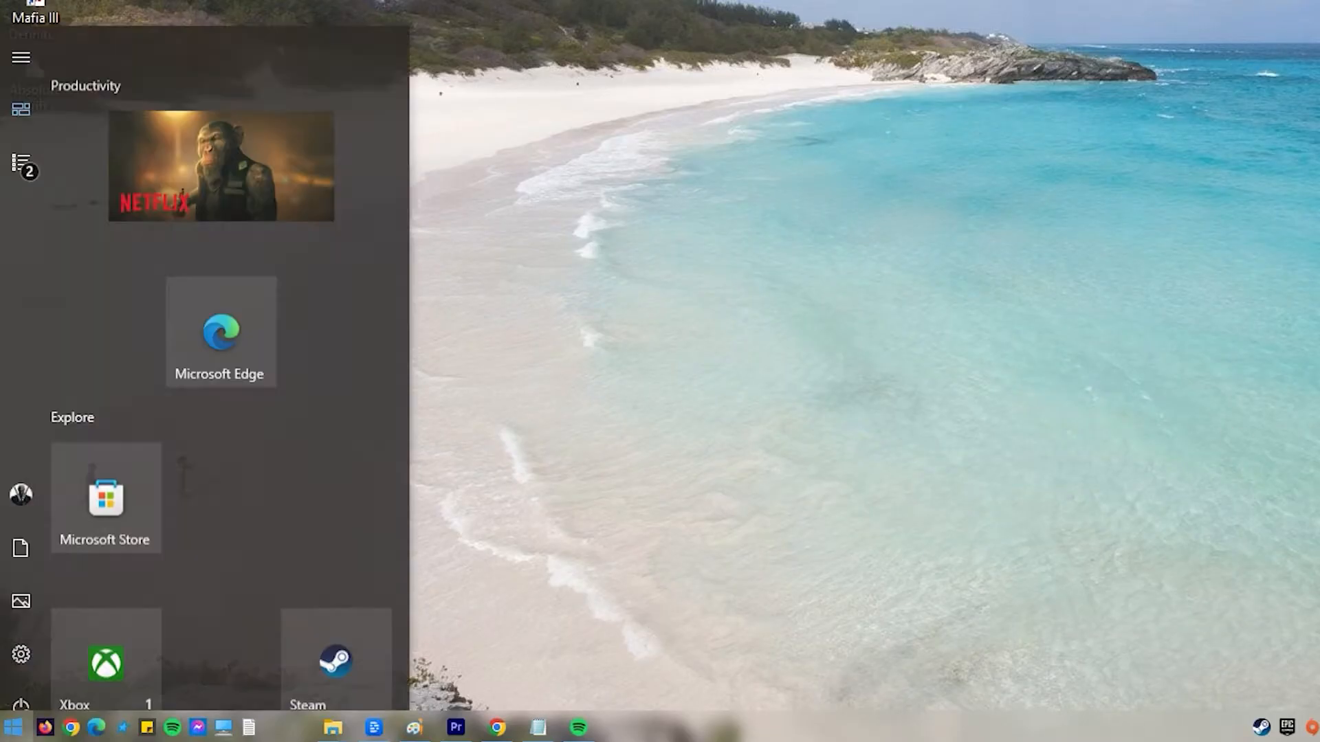
{"action": "type", "text": "firewall"}
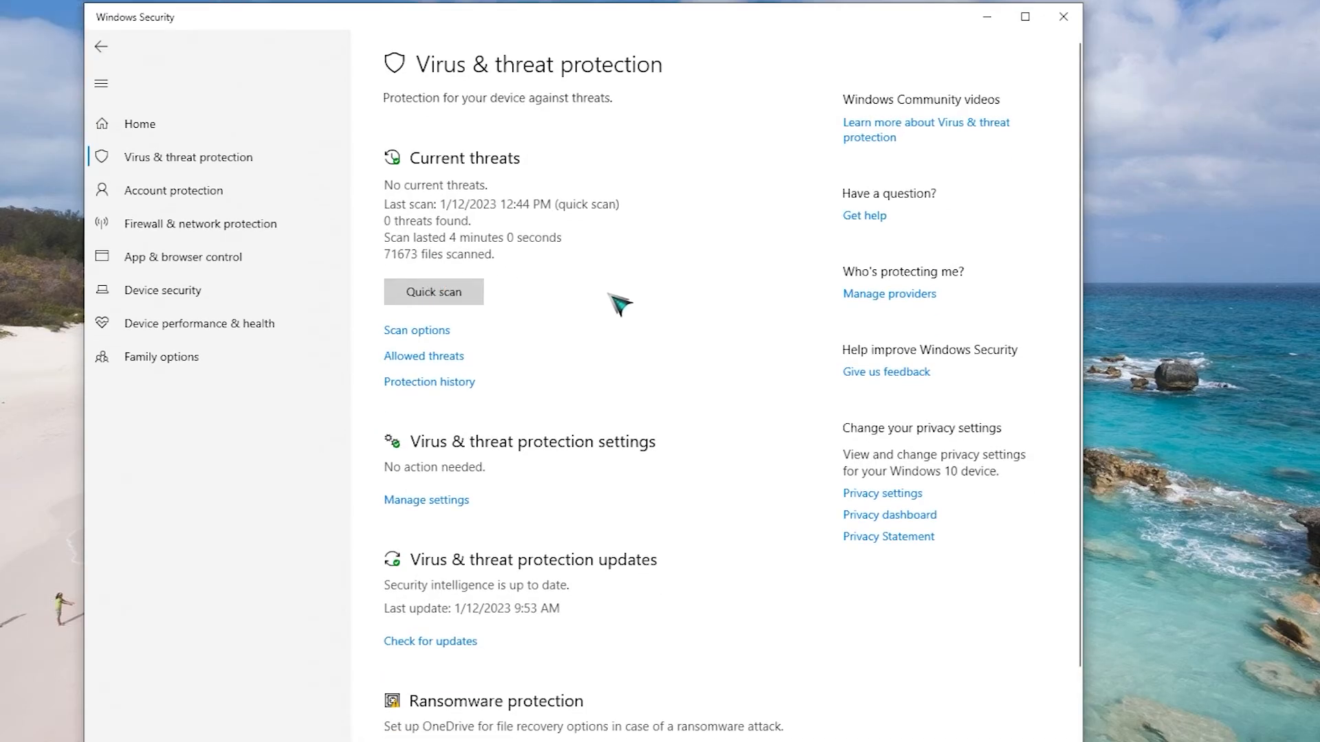
{"action": "left_click", "coordinate": [426, 499]}
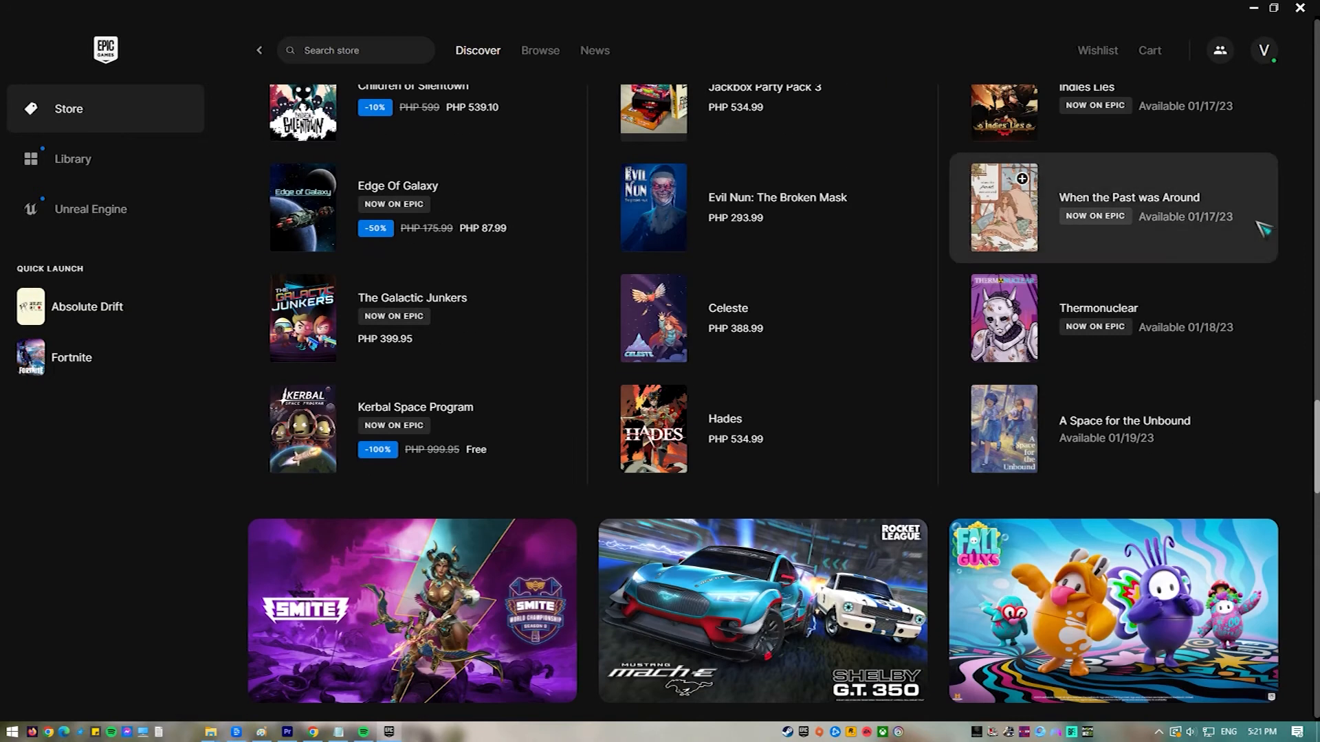
{"action": "scroll", "scroll_direction": "down", "scroll_amount": 3}
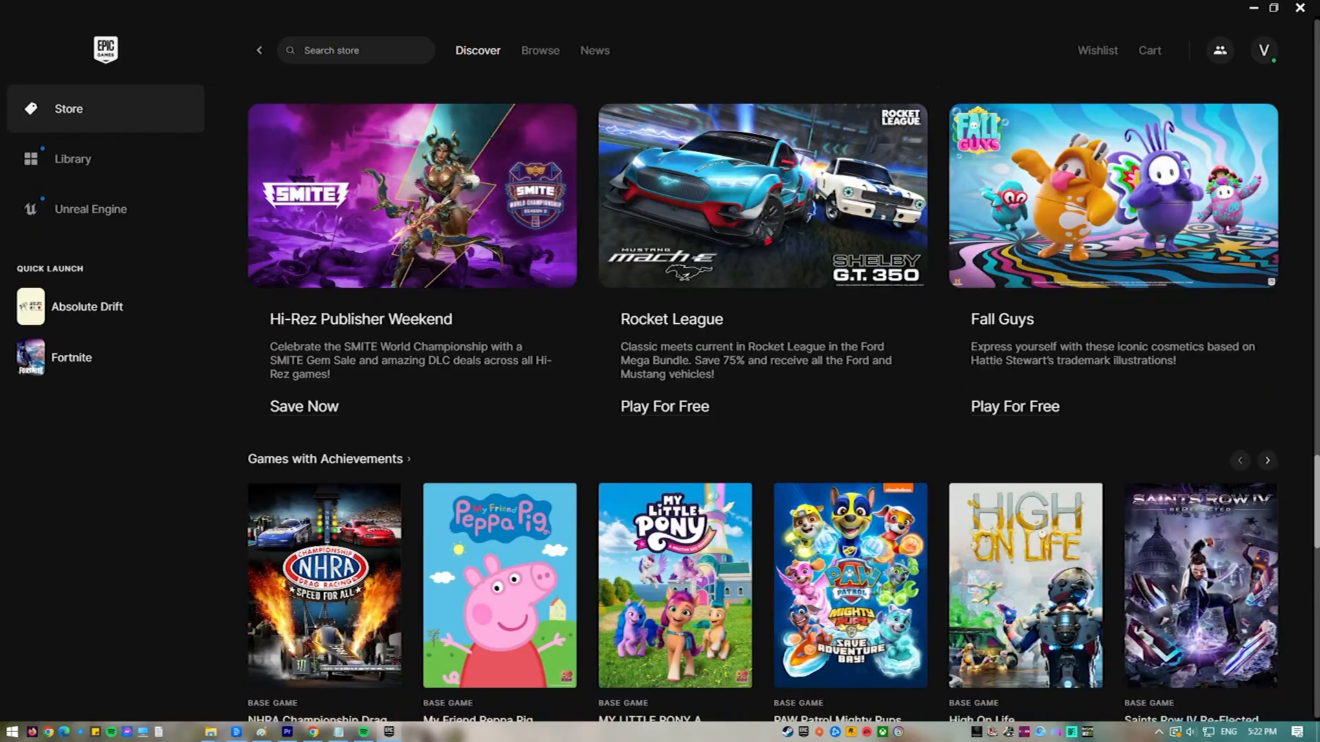
{"action": "scroll", "scroll_direction": "down", "scroll_amount": 3}
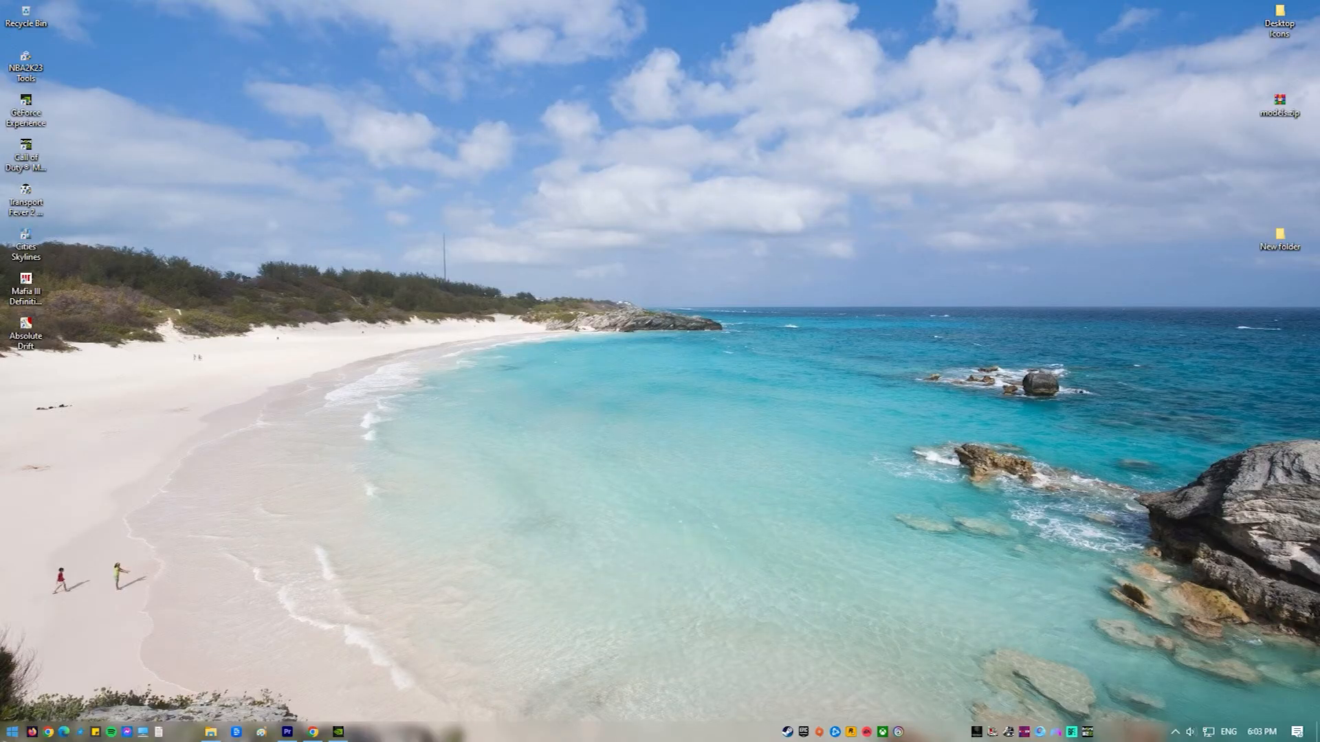
In VPN settings, check 'my connection' advanced options, then remove that VPN
{"action": "type", "text": "vpn"}
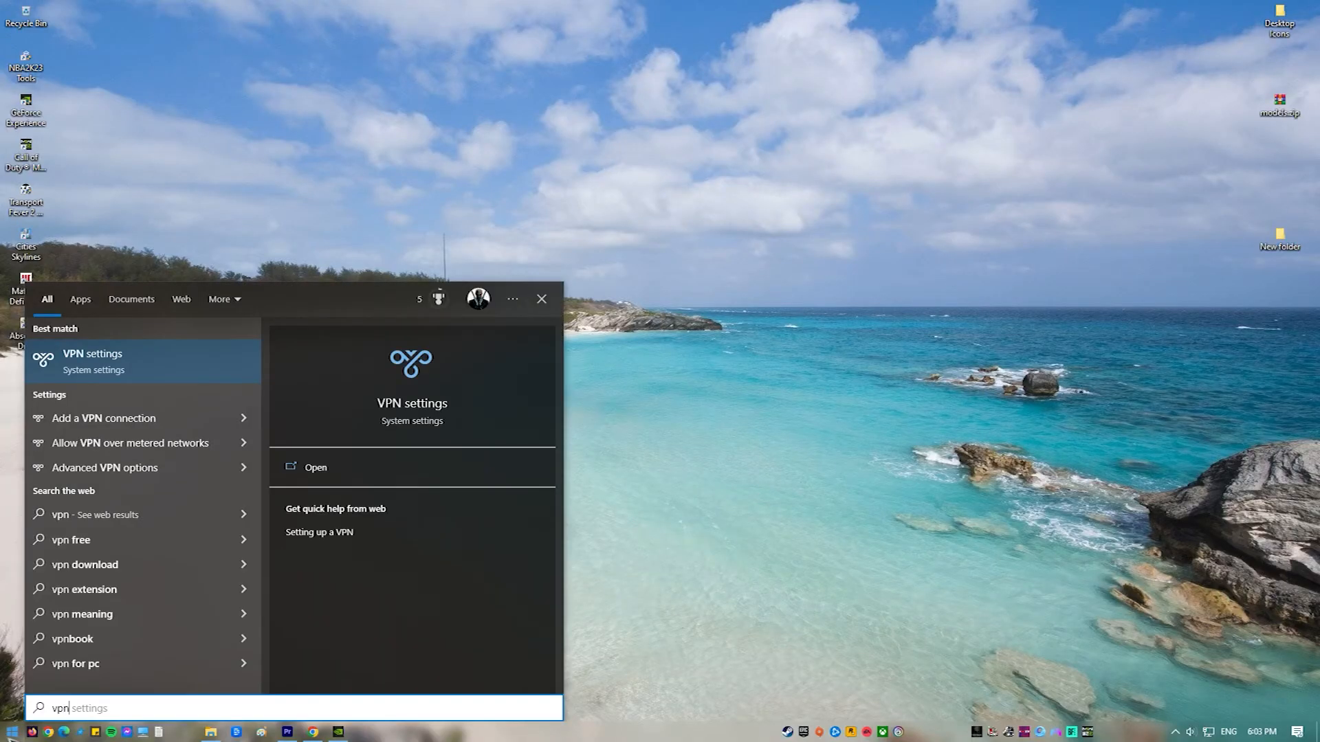
{"action": "left_click", "coordinate": [315, 467]}
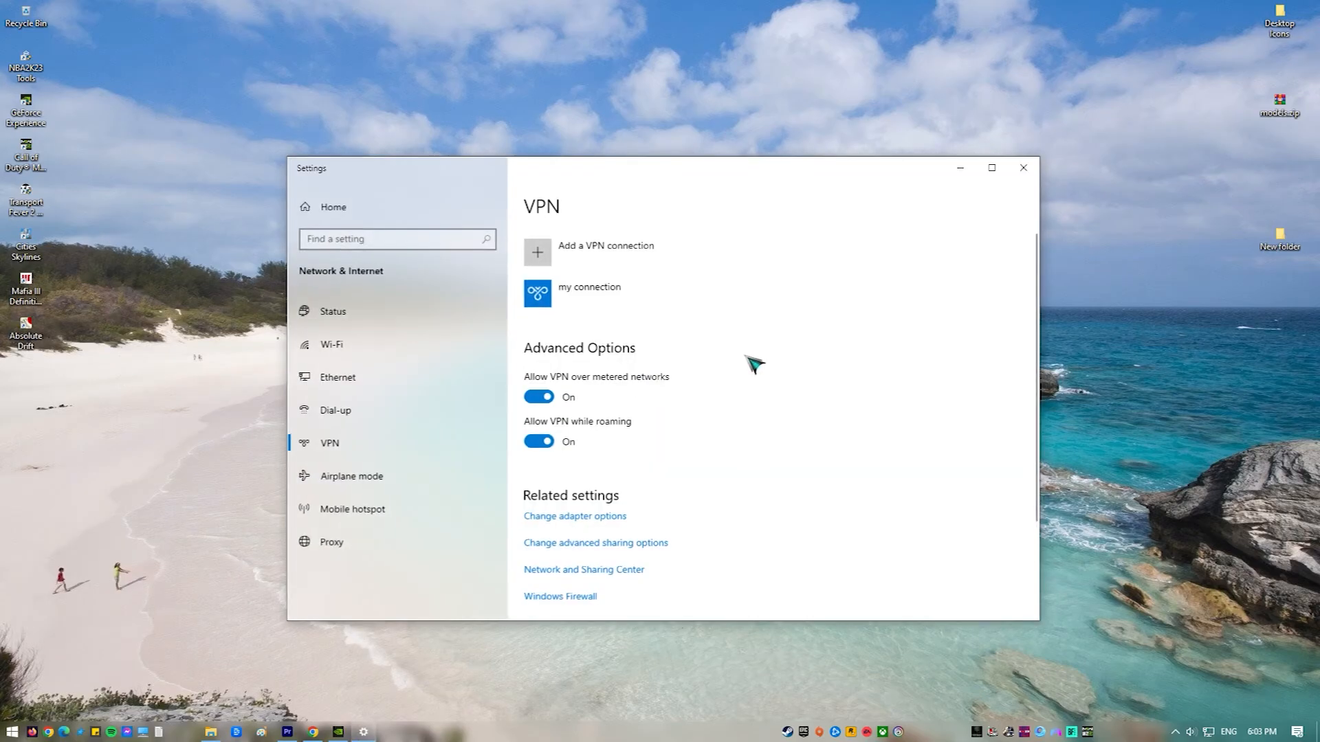
{"action": "left_click", "coordinate": [589, 294]}
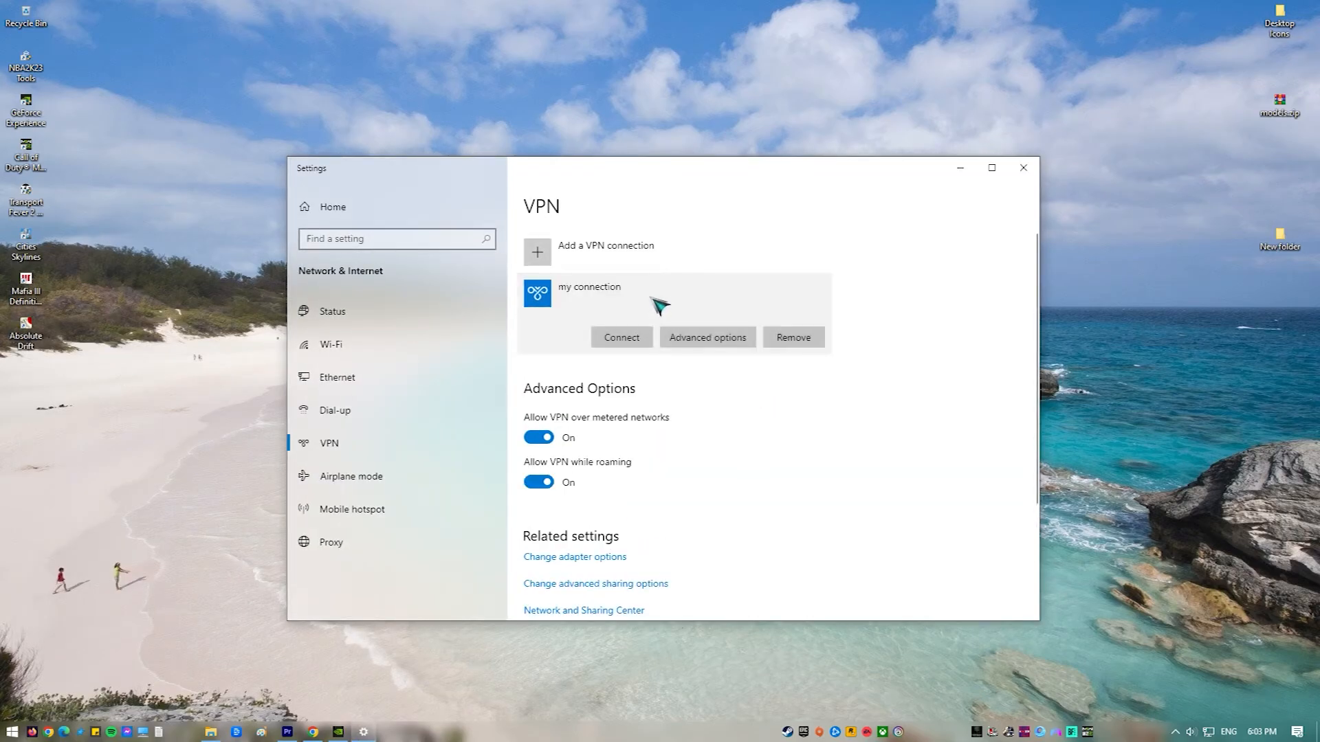
{"action": "left_click", "coordinate": [707, 336]}
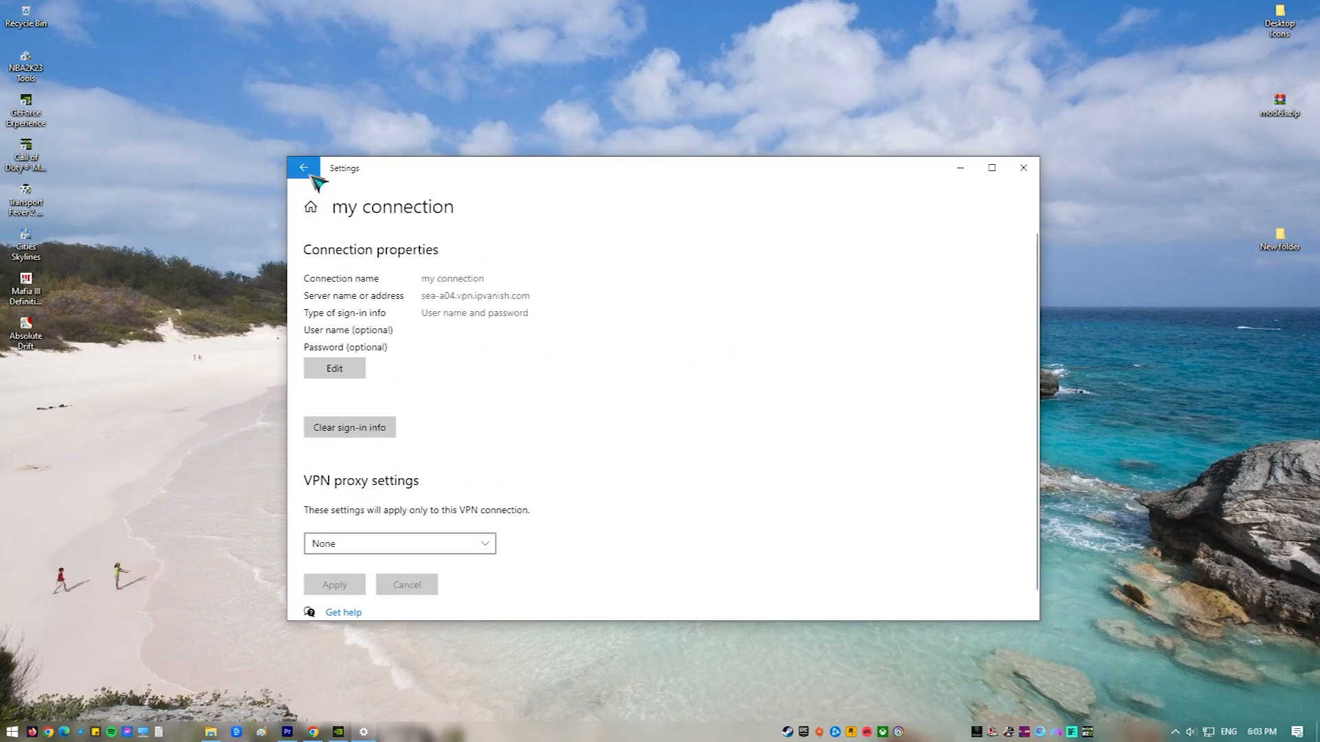
{"action": "left_click", "coordinate": [304, 168]}
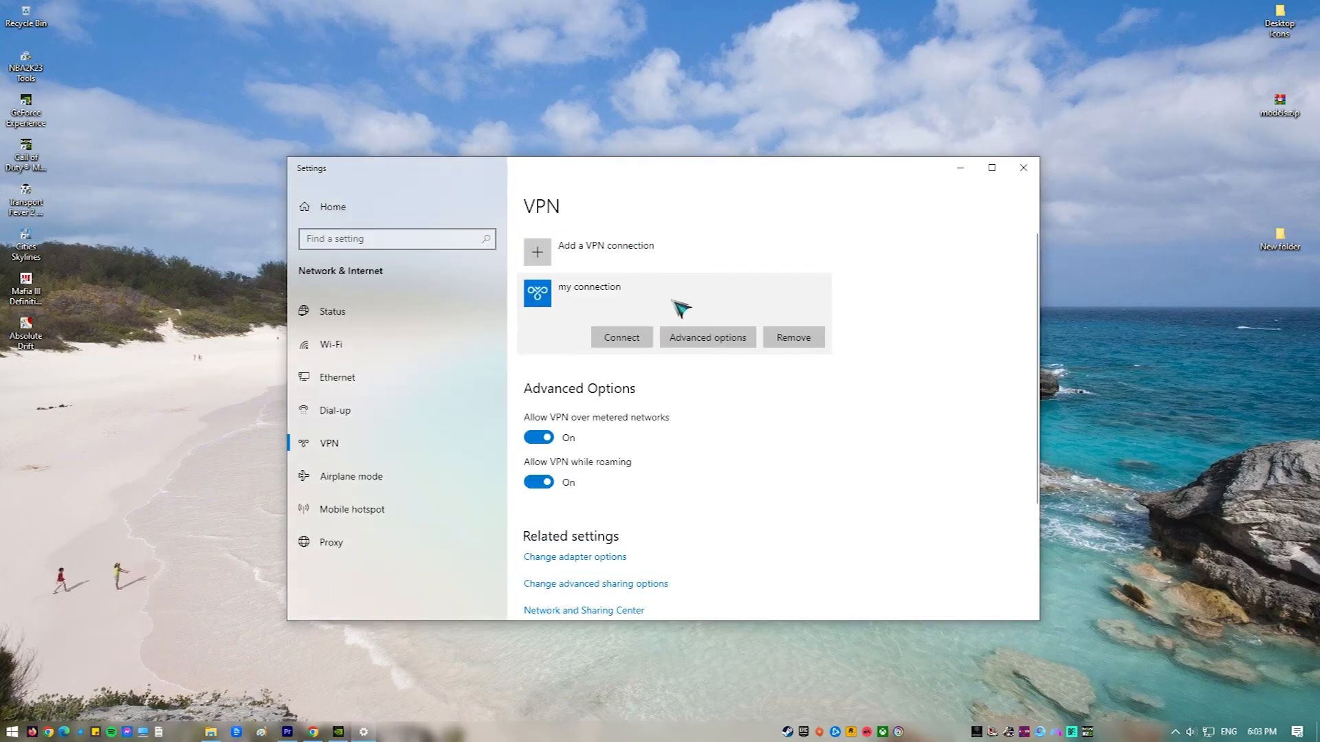
{"action": "left_click", "coordinate": [791, 337]}
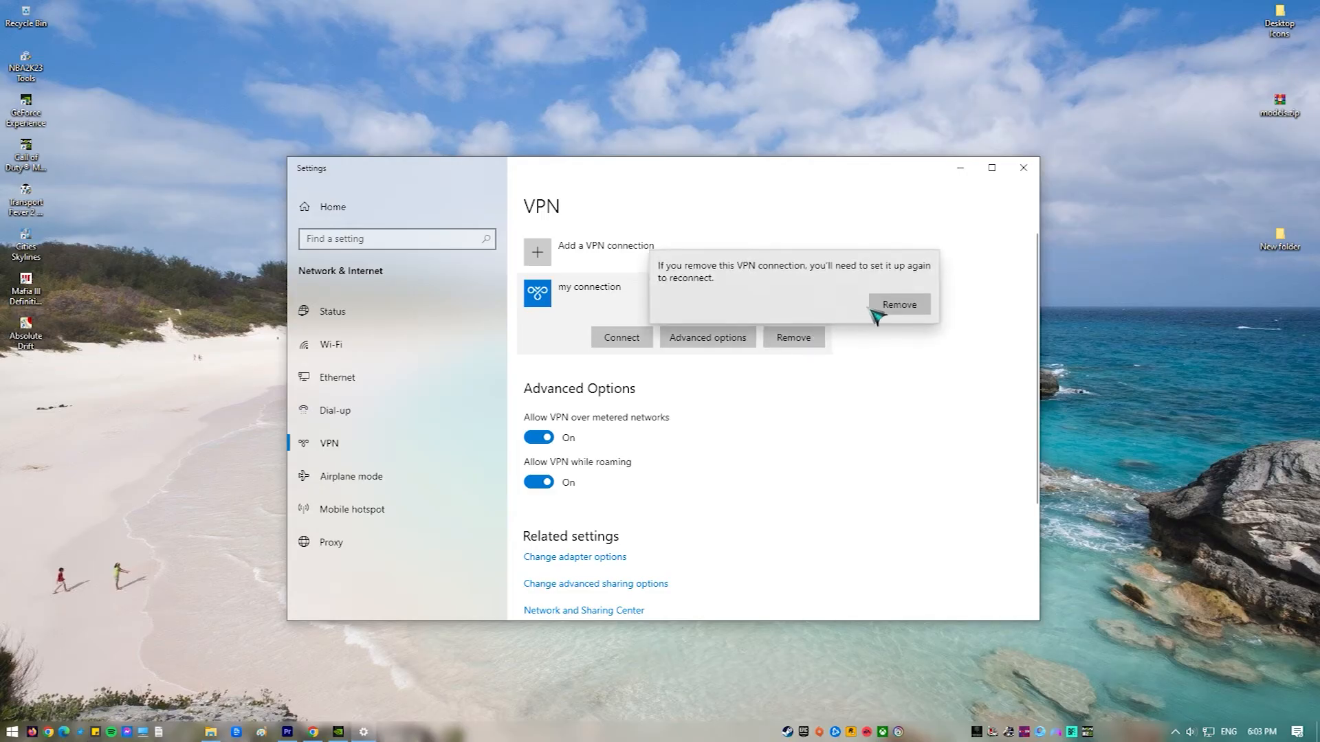
{"action": "left_click", "coordinate": [897, 303]}
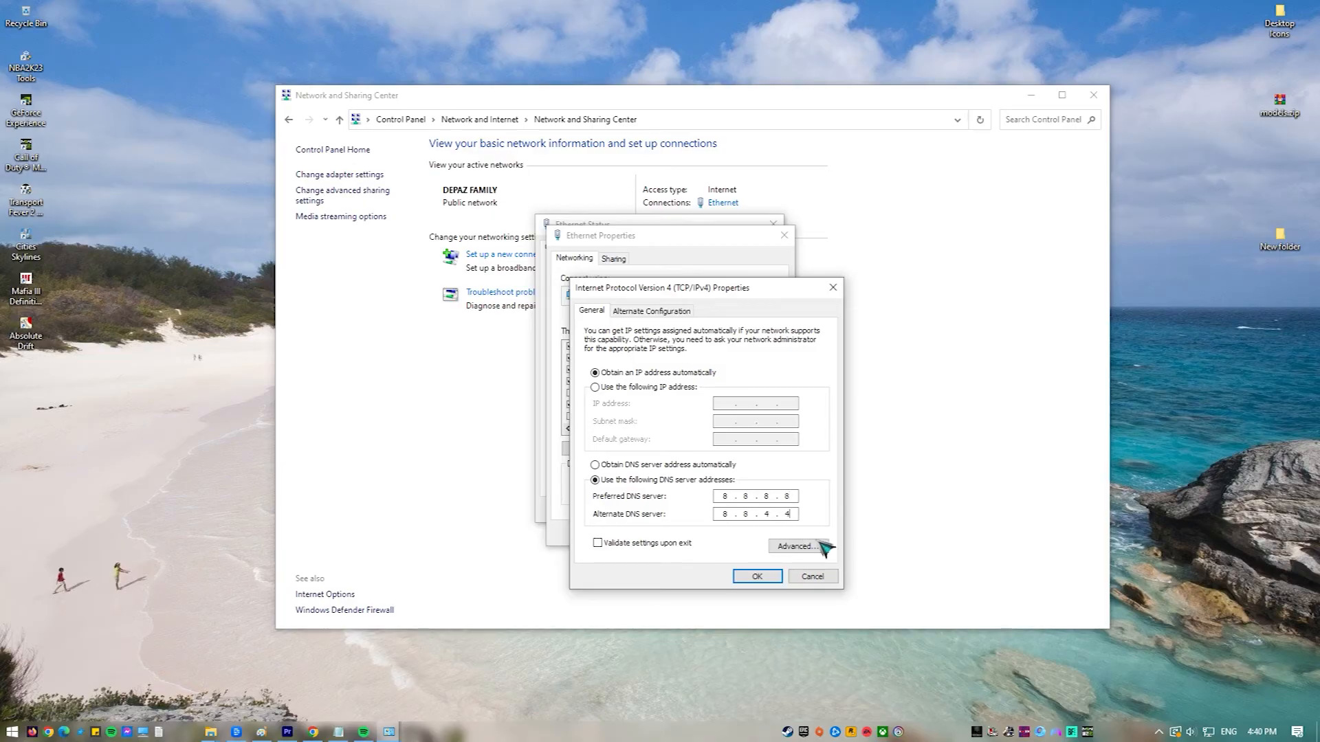
{"action": "mouse_move", "coordinate": [695, 552]}
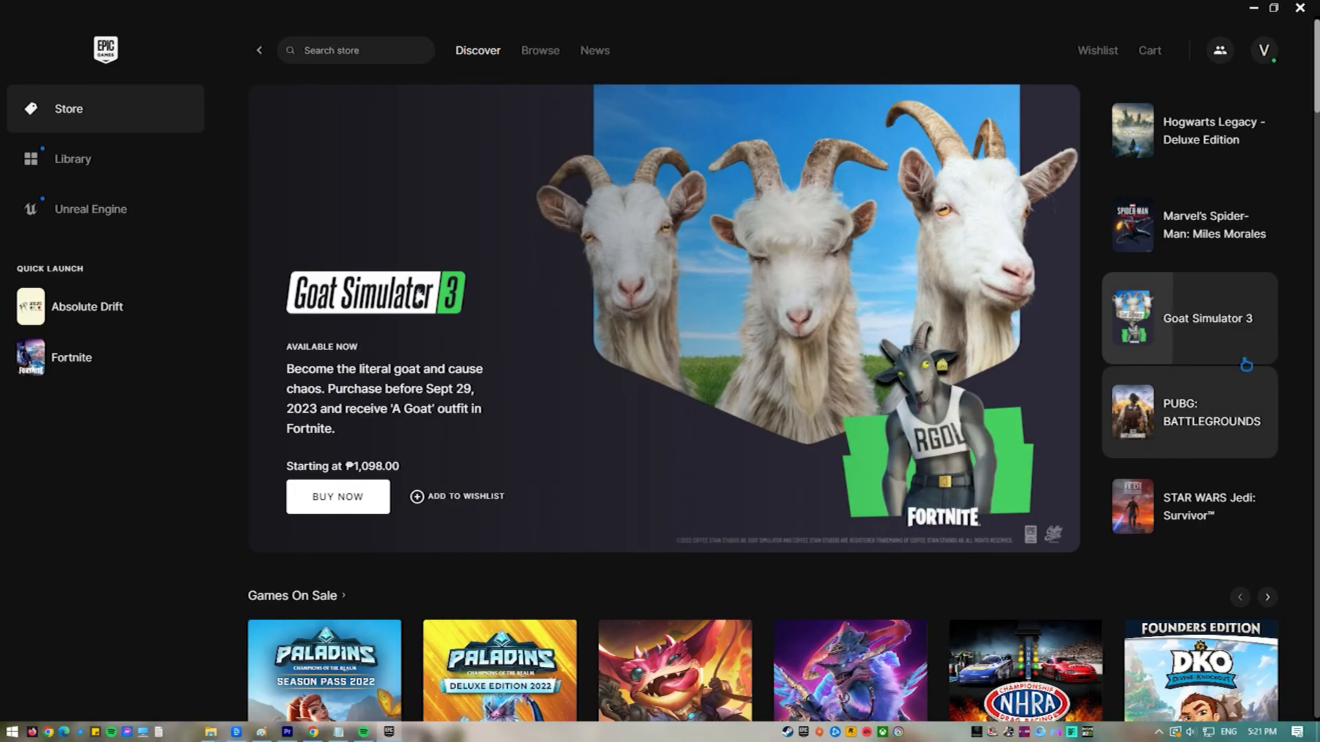
Scroll the Store page down to the Games On Sale row
{"action": "scroll", "scroll_direction": "down", "scroll_amount": 3}
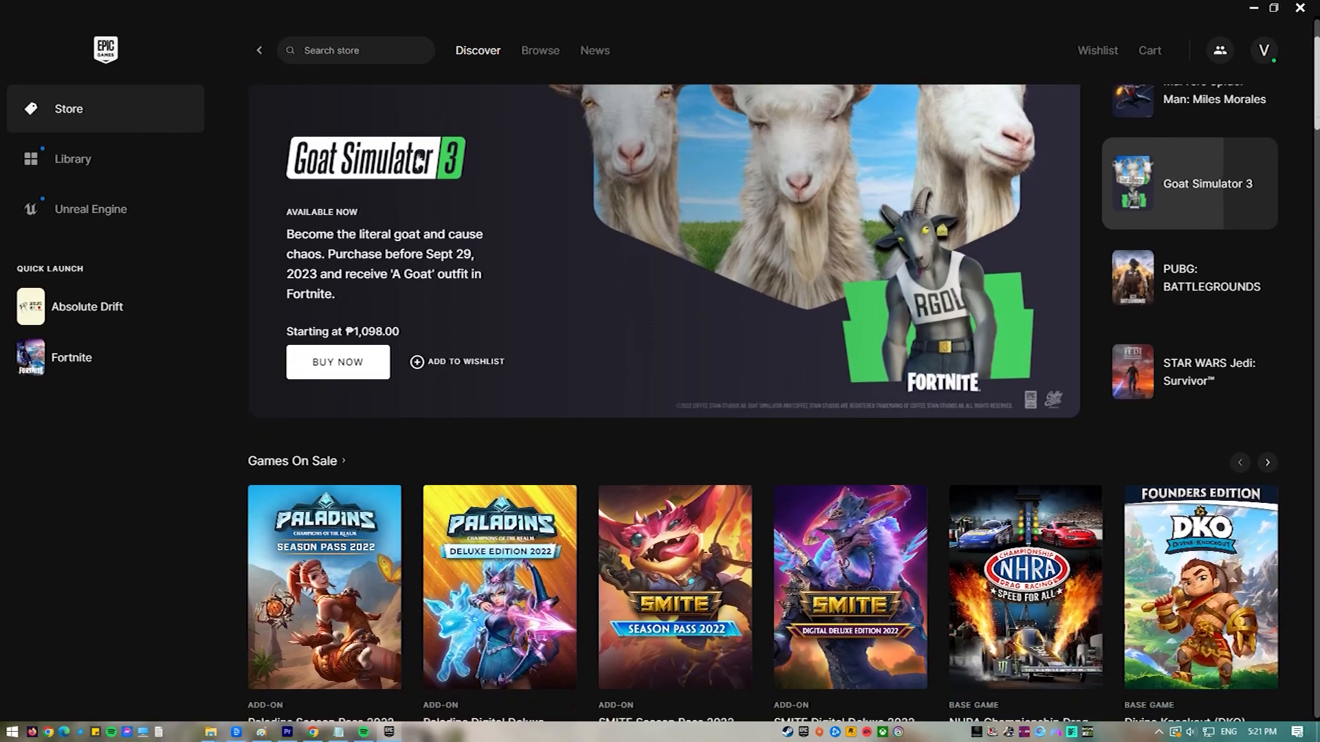
{"action": "scroll", "scroll_direction": "down", "scroll_amount": 3}
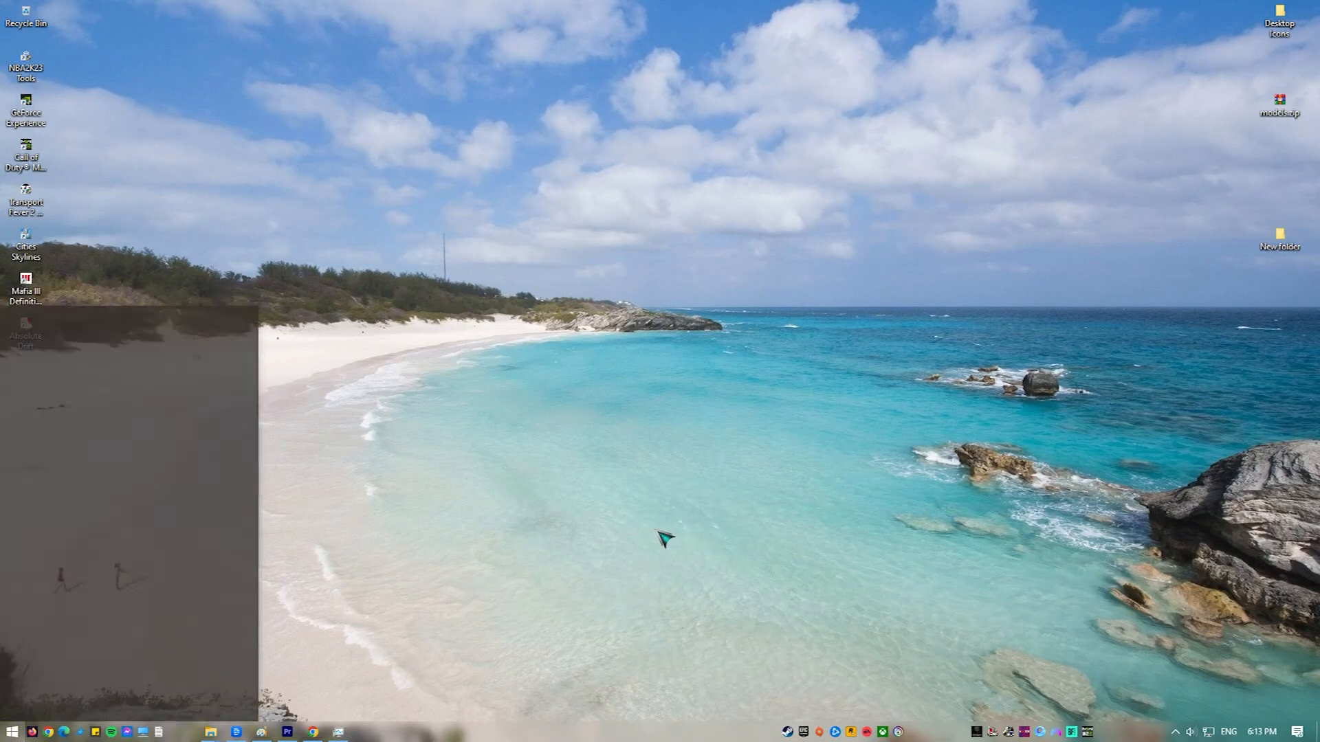
Browse %localappdata% to EpicGamesLauncher\Saved\Config\Windows and open Engine.ini in Notepad
{"action": "type", "text": "%locala"}
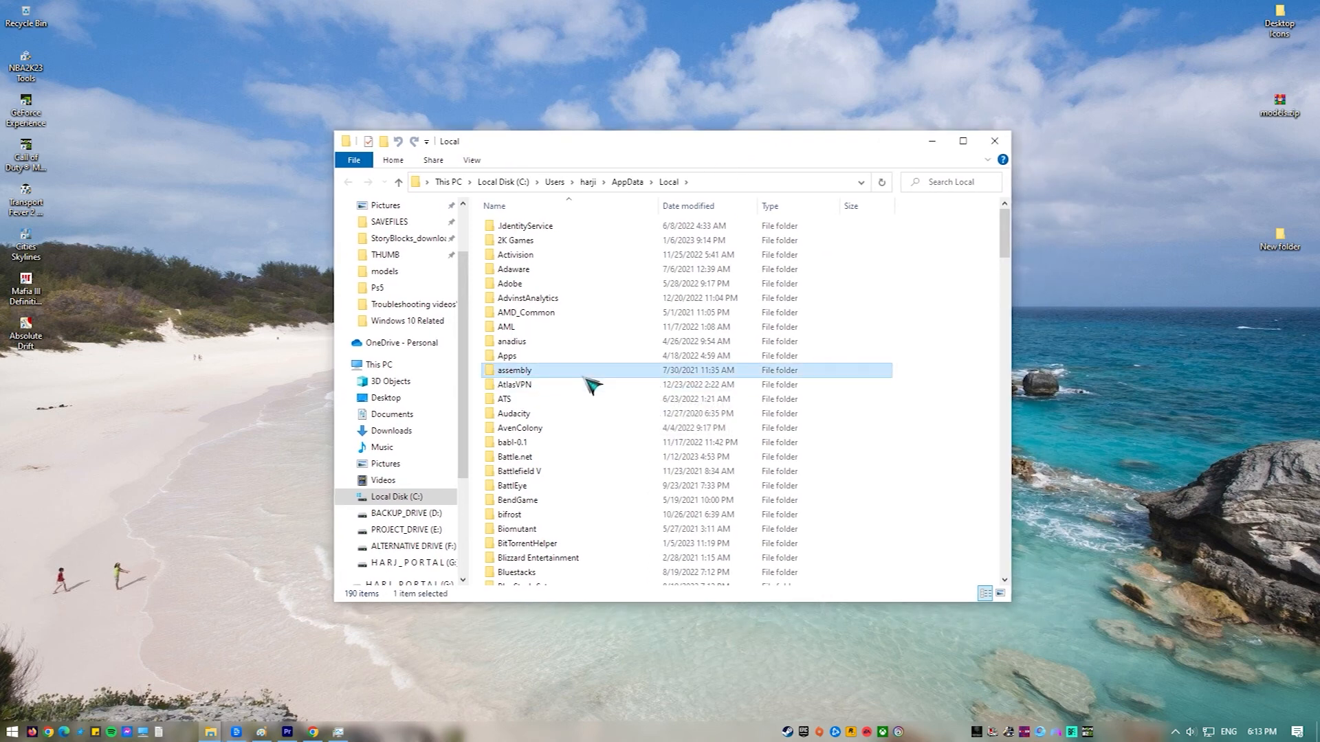
{"action": "scroll", "scroll_direction": "down", "scroll_amount": 3}
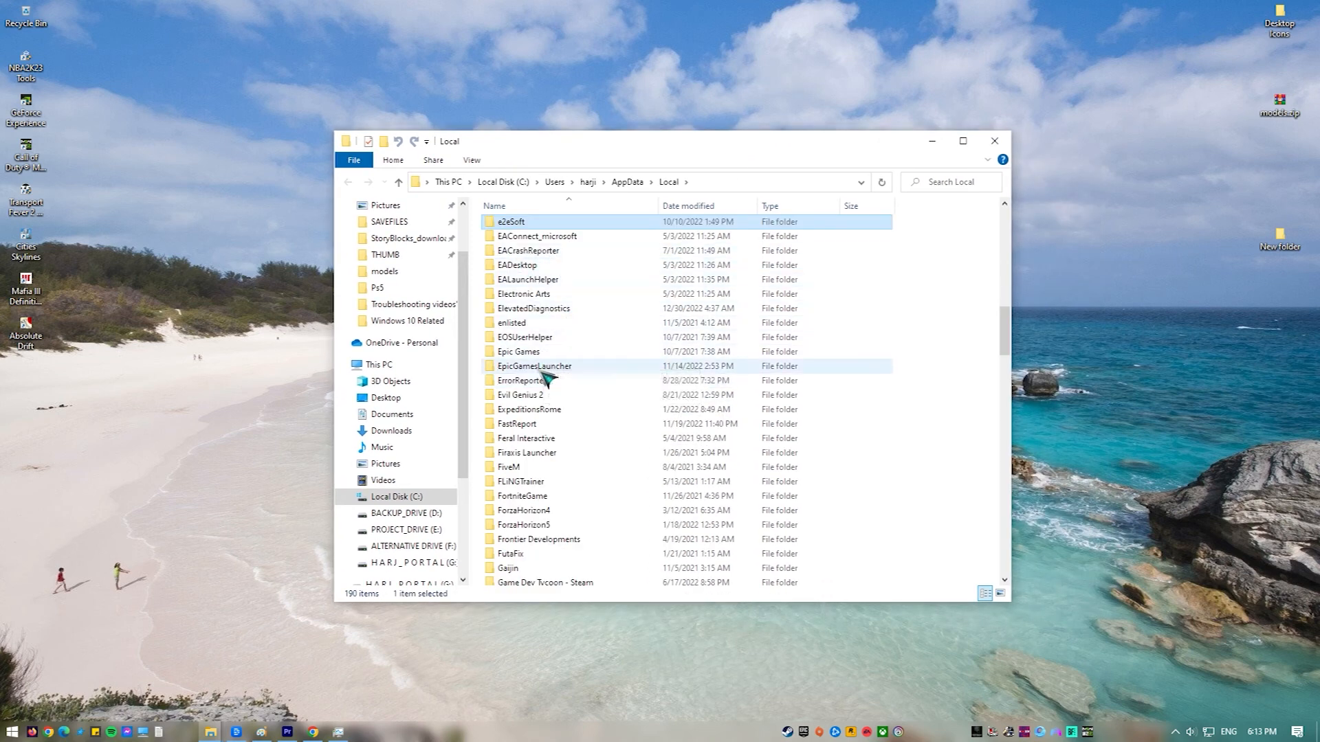
{"action": "double_click", "coordinate": [533, 365]}
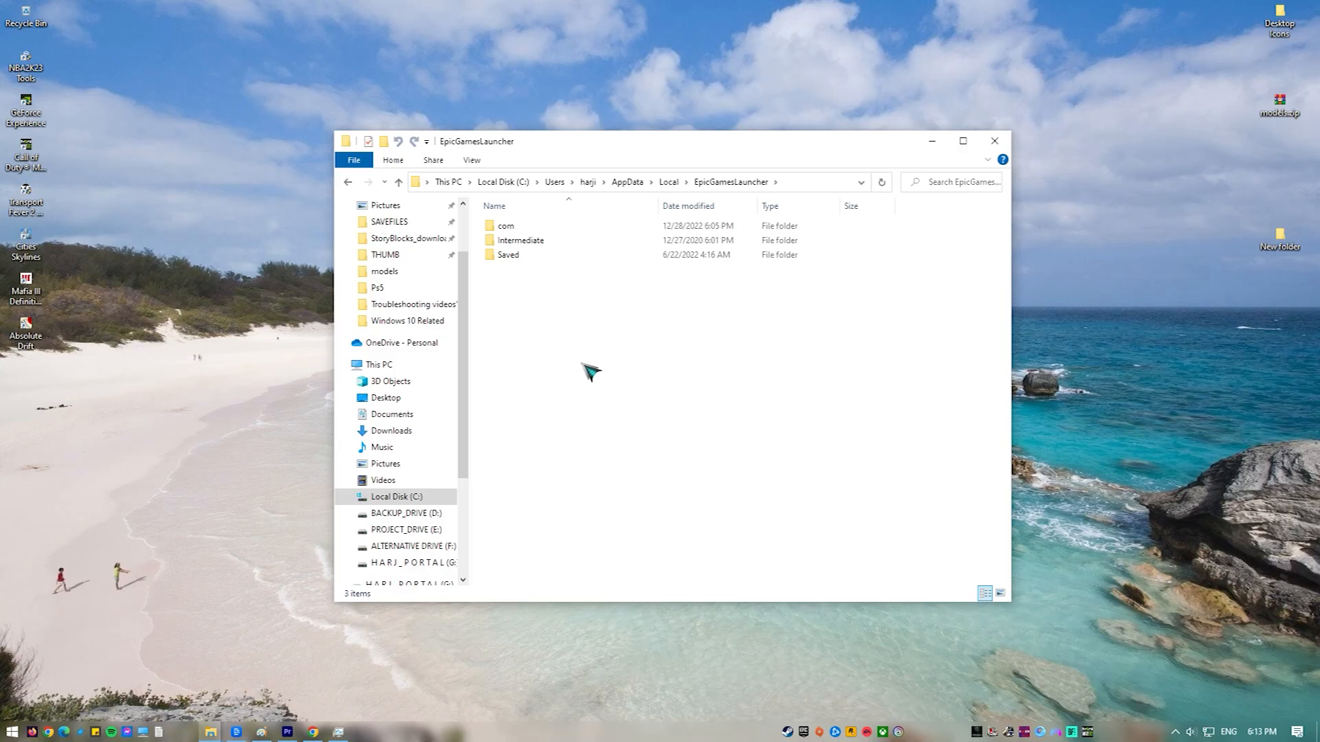
{"action": "double_click", "coordinate": [508, 255]}
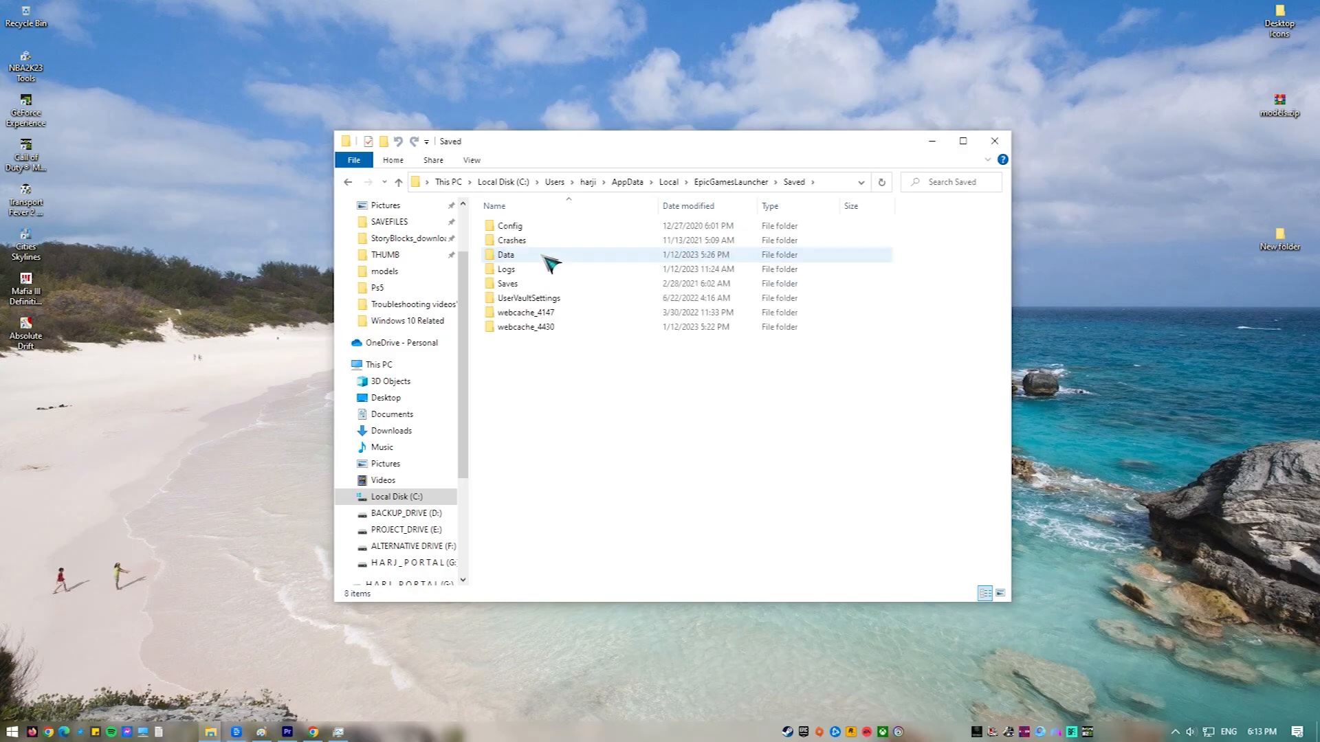
{"action": "double_click", "coordinate": [509, 226]}
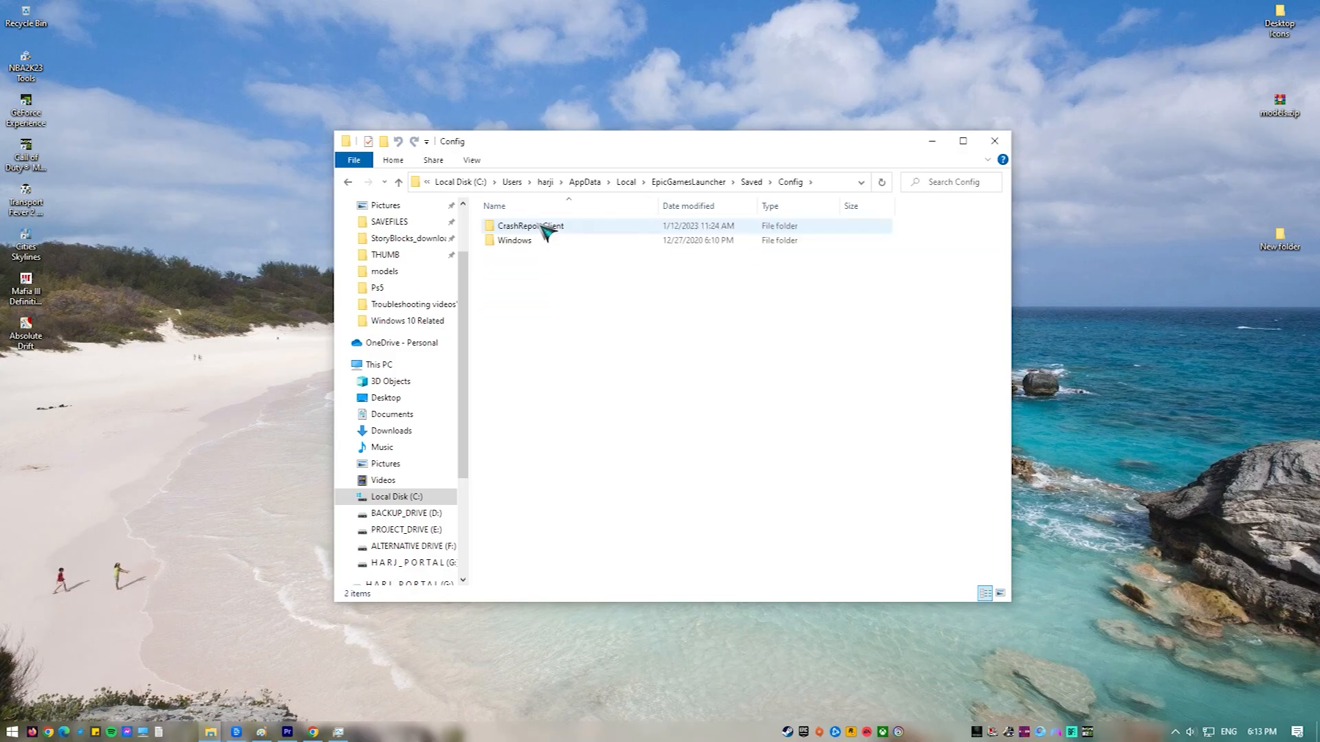
{"action": "double_click", "coordinate": [514, 240]}
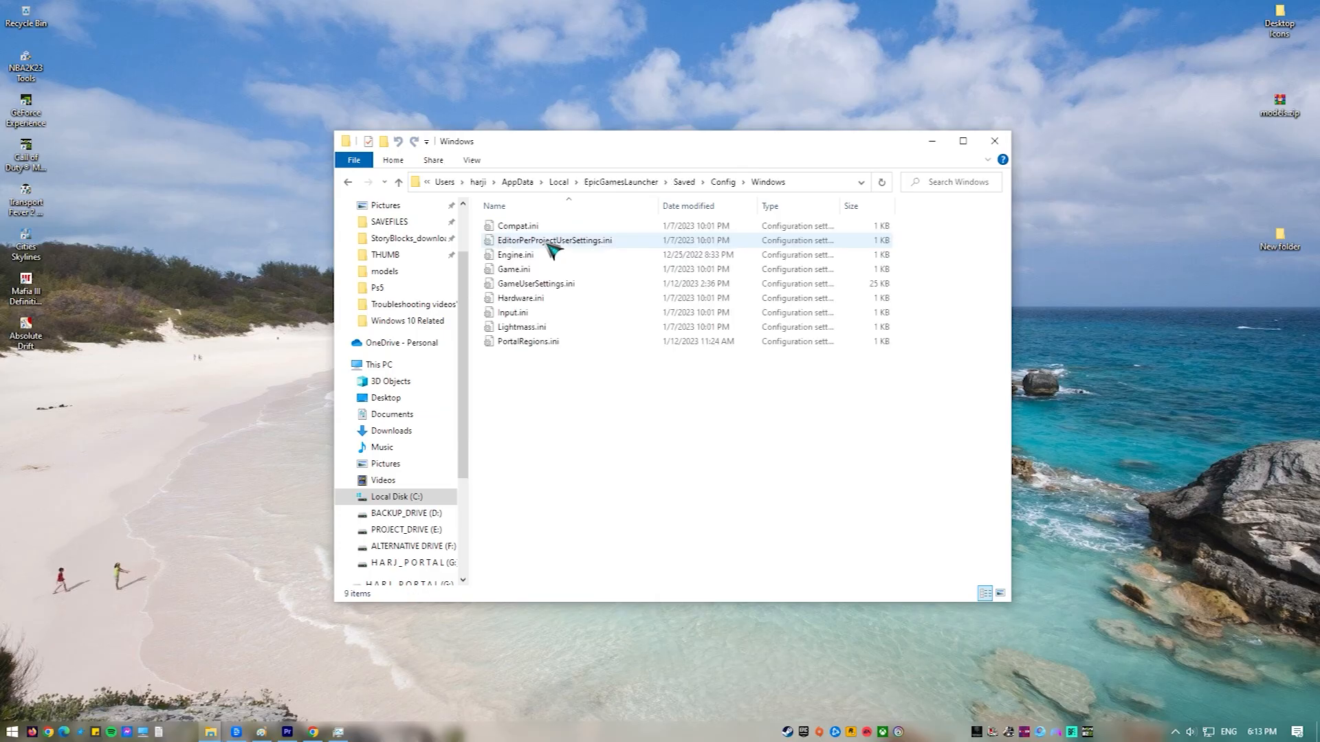
{"action": "double_click", "coordinate": [516, 255]}
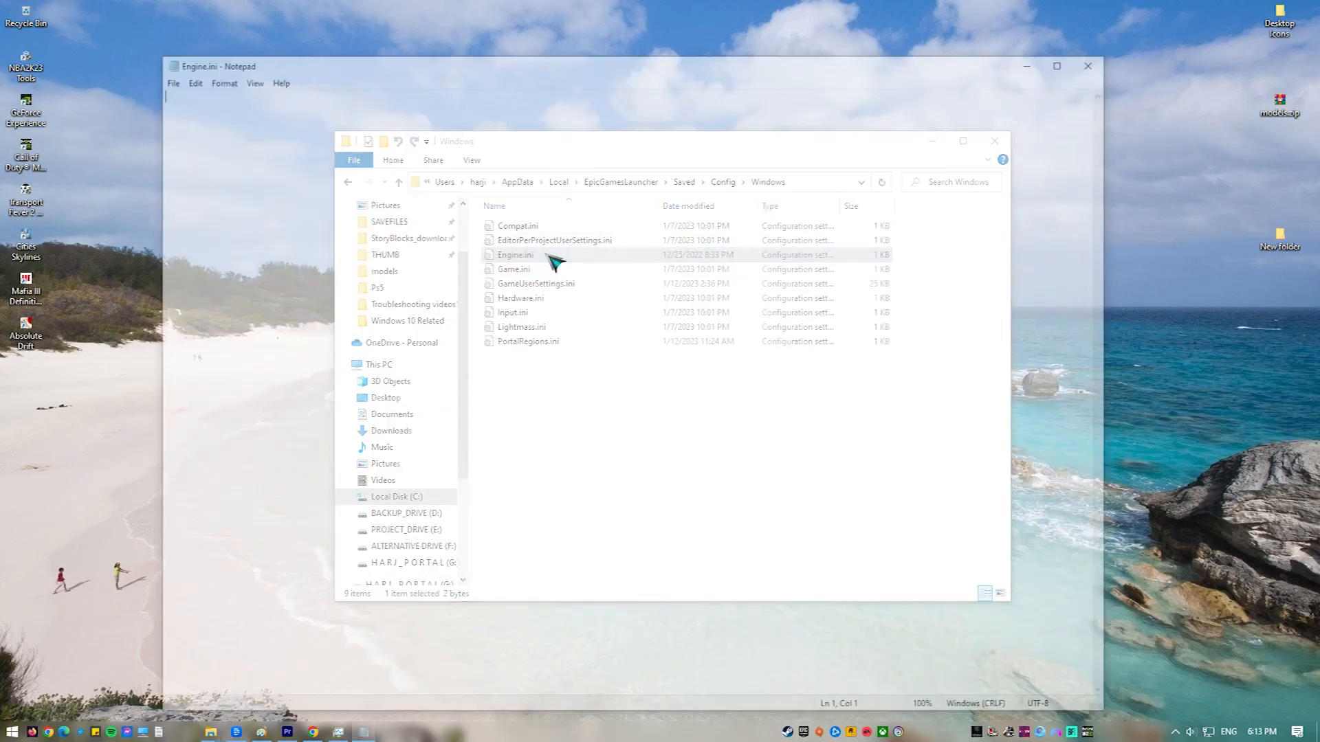